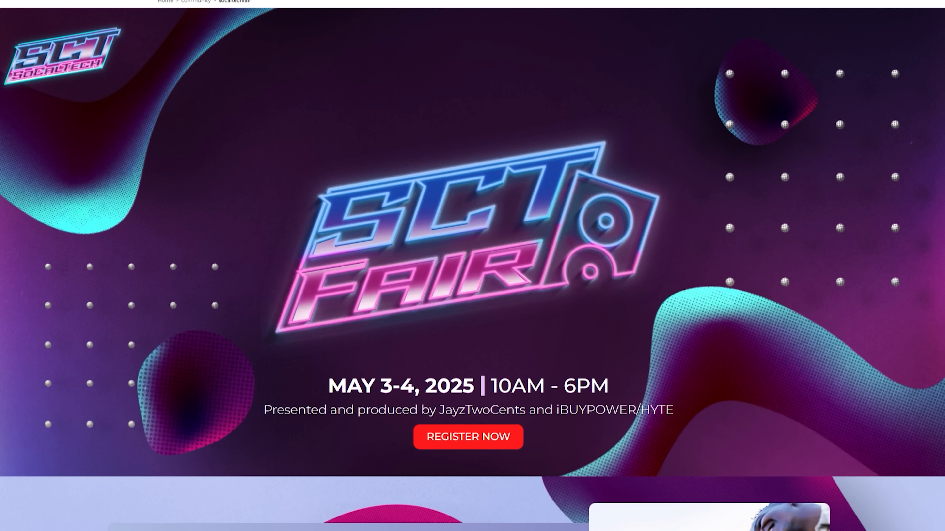
scroll("down", 3)
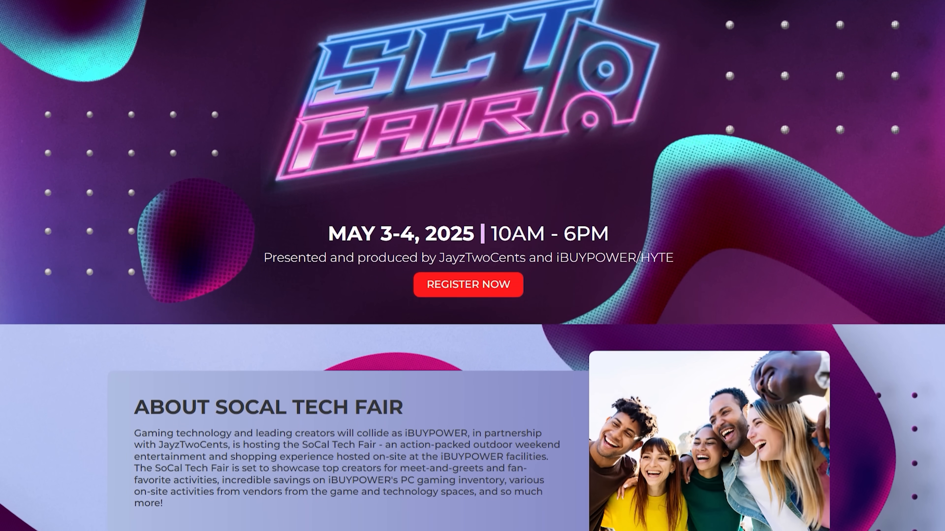
scroll("down", 3)
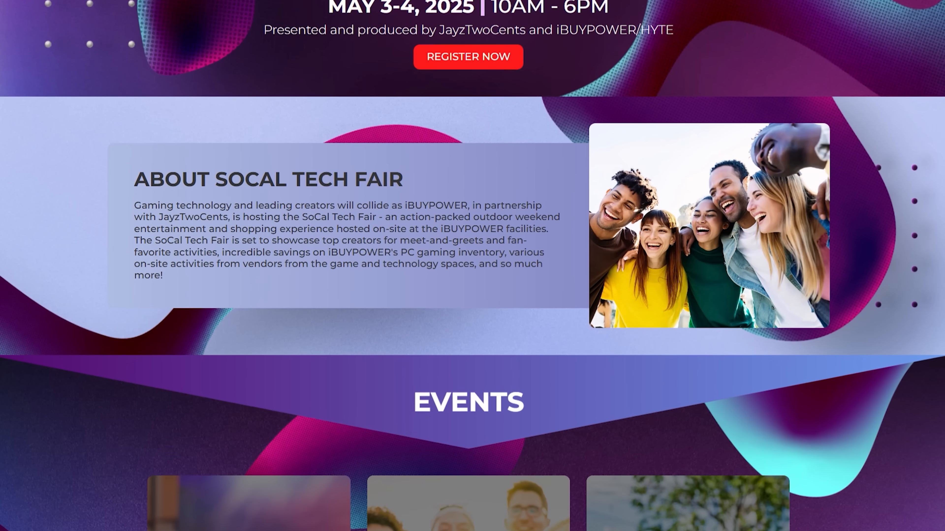
scroll("down", 3)
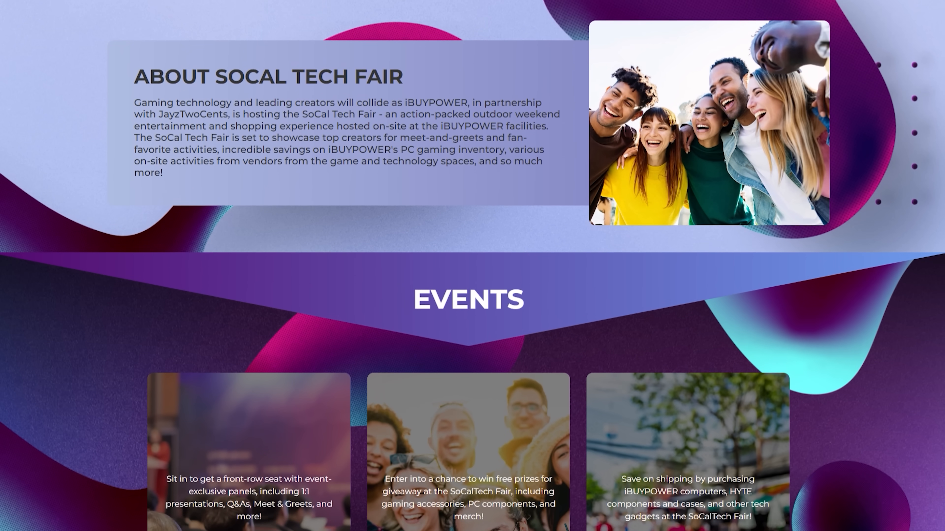
scroll("down", 3)
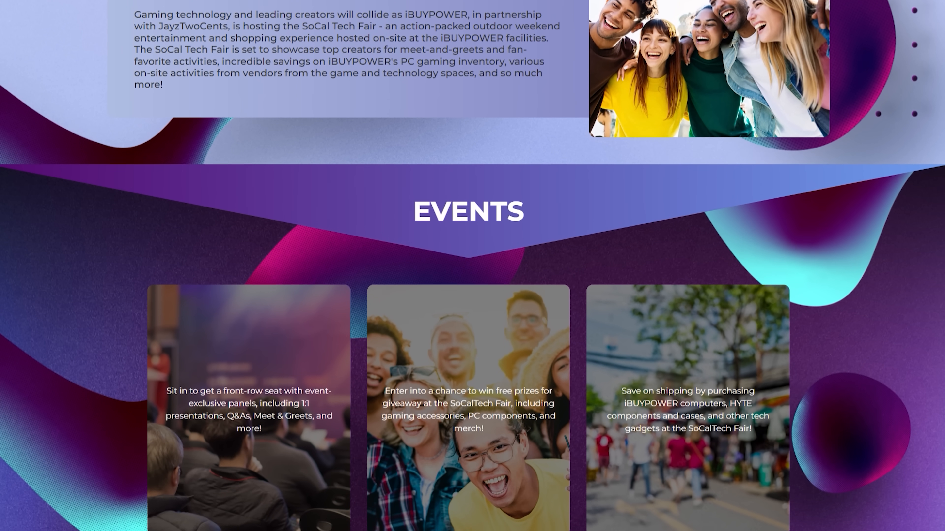
scroll("down", 3)
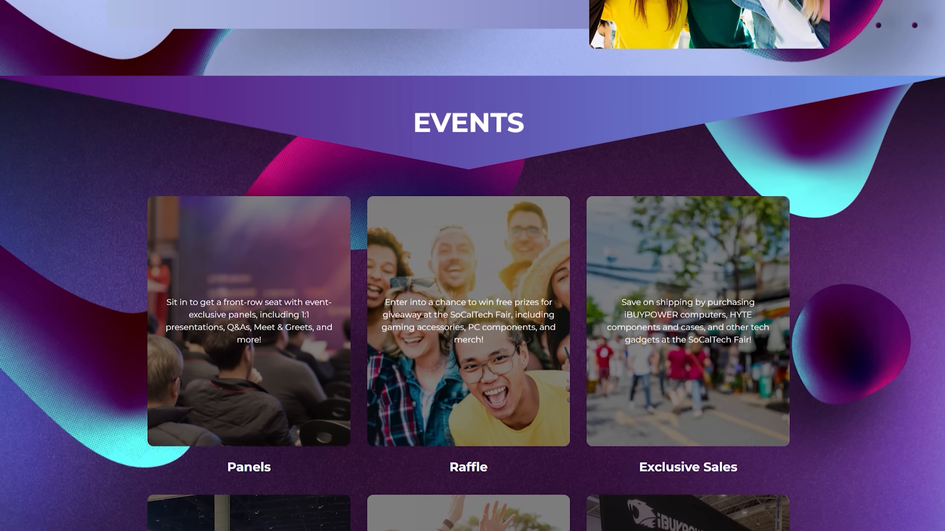
scroll("down", 3)
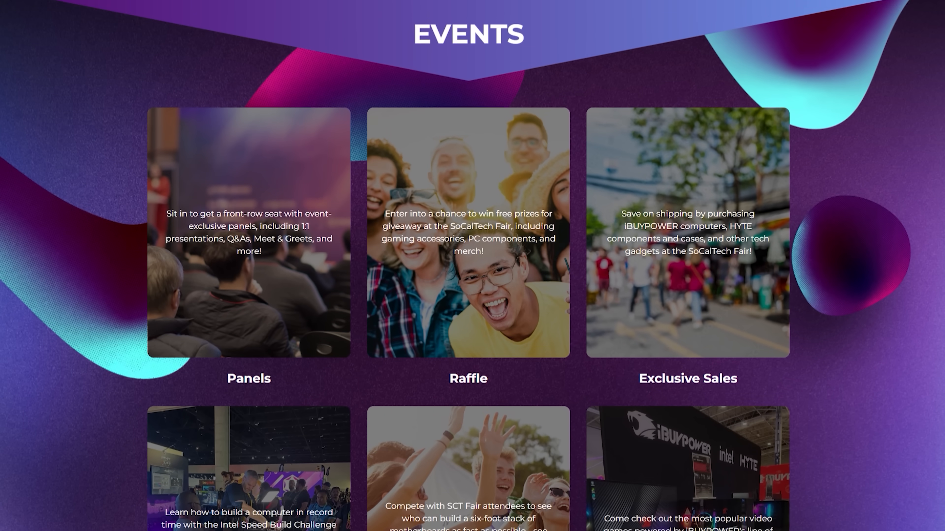
scroll("down", 3)
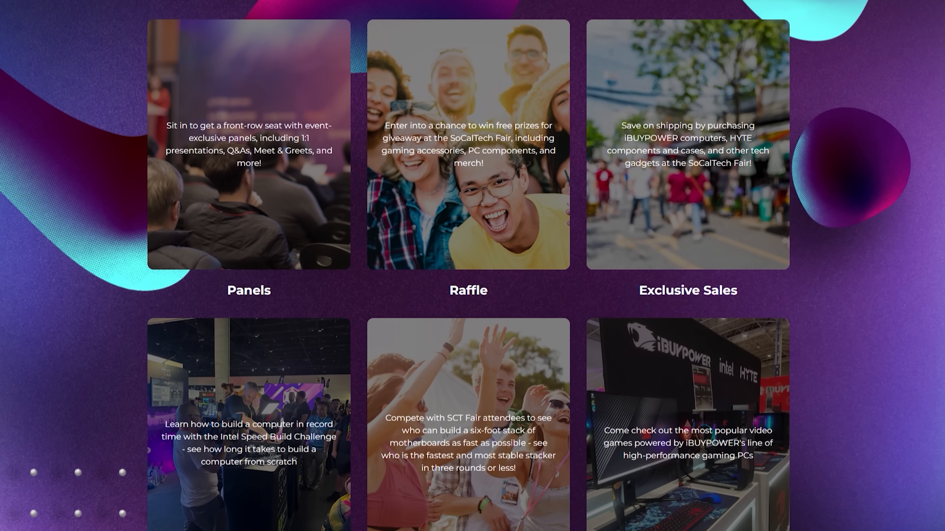
scroll("down", 3)
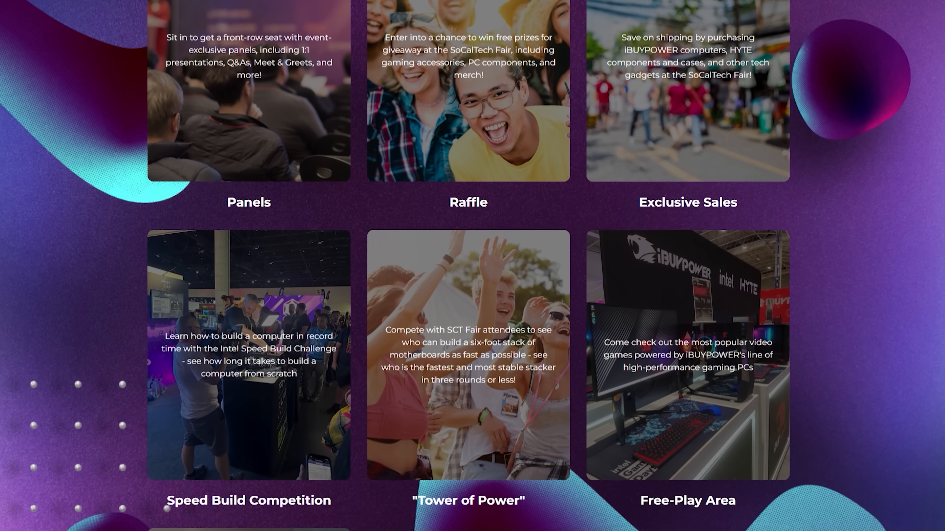
scroll("down", 3)
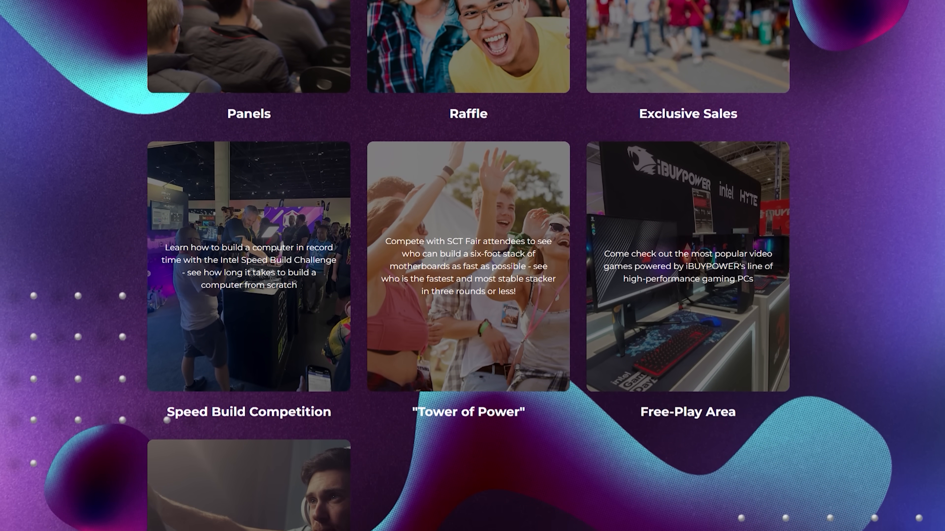